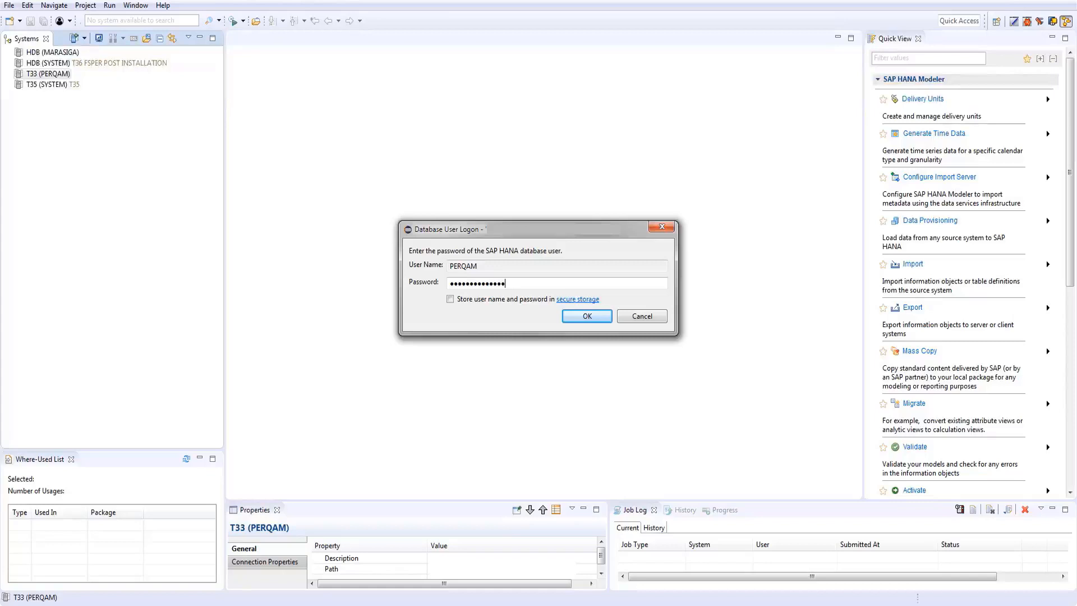
Submit the password to log on to T33 as PERQAM
left_click(587, 316)
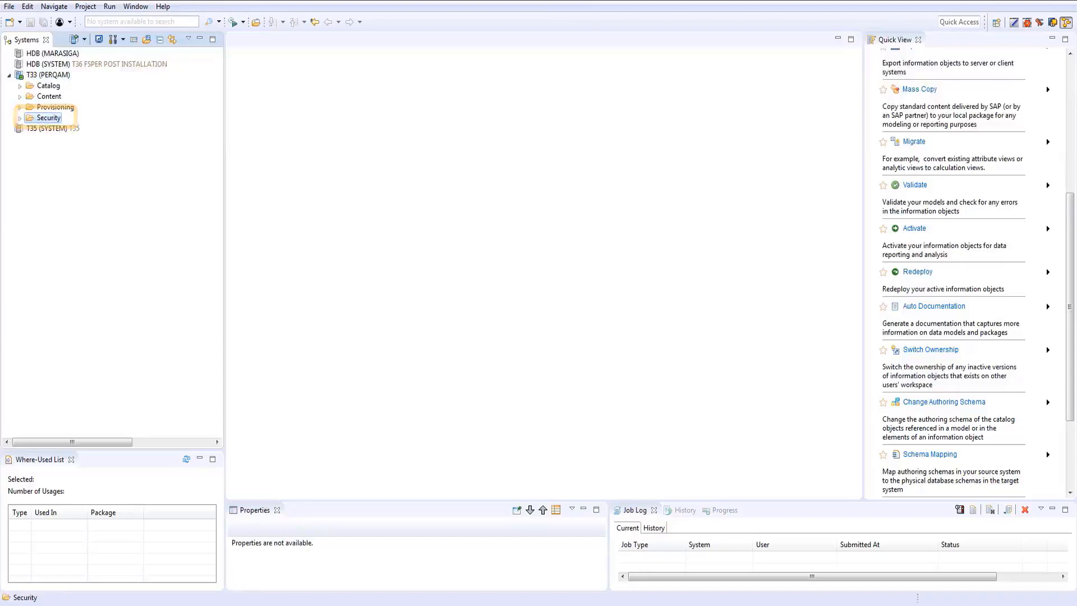
Expand T33's Security folder and open the SAPABAP1 user's definition
left_click(21, 118)
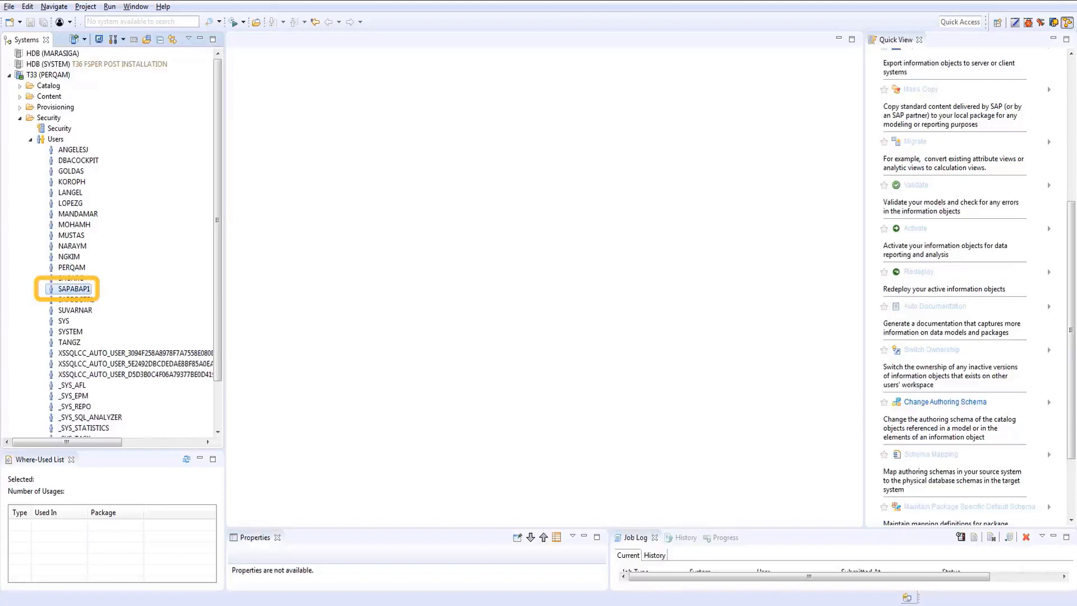
double_click(74, 288)
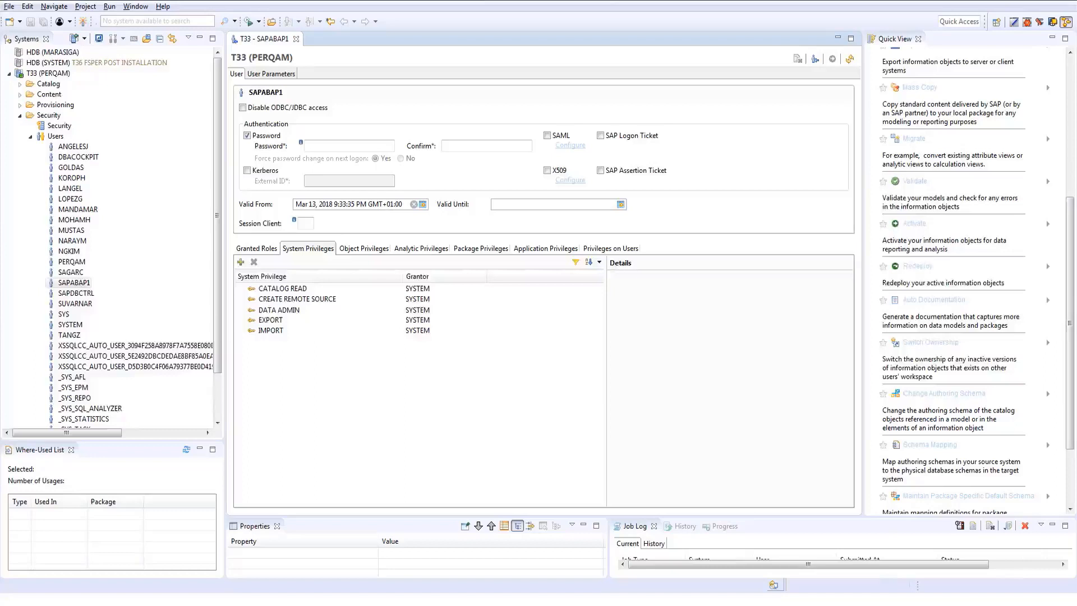
Add CREATE R SCRIPT to SAPABAP1's system privileges list
left_click(308, 249)
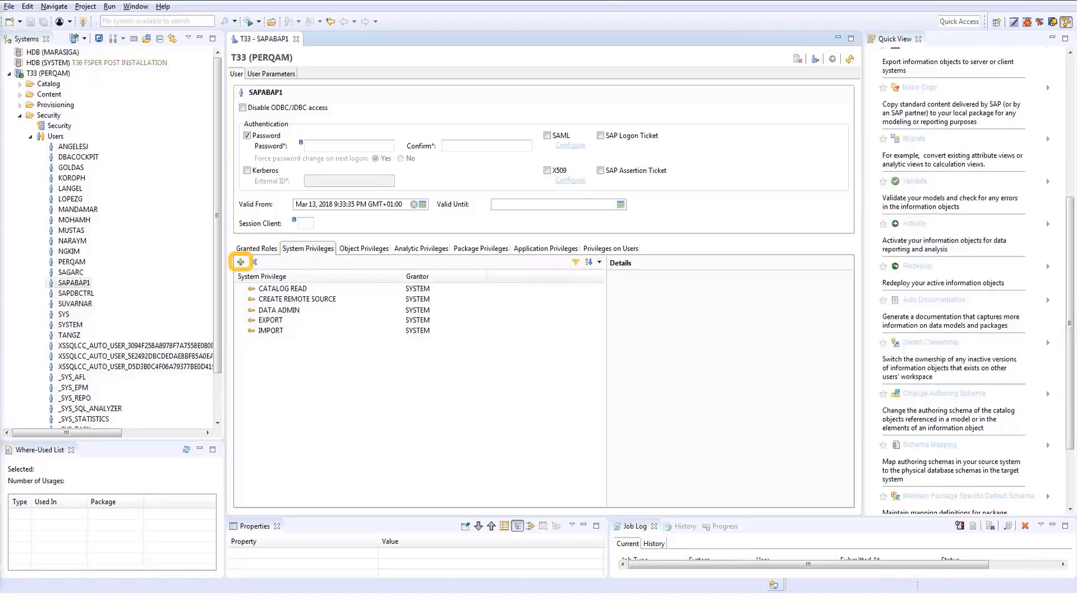
left_click(240, 262)
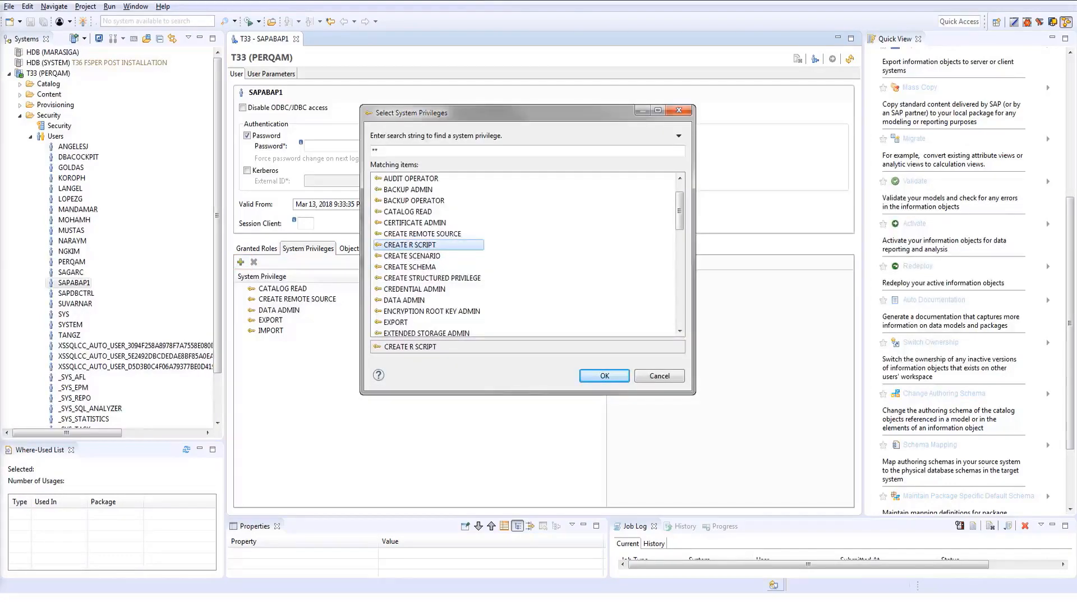
left_click(604, 376)
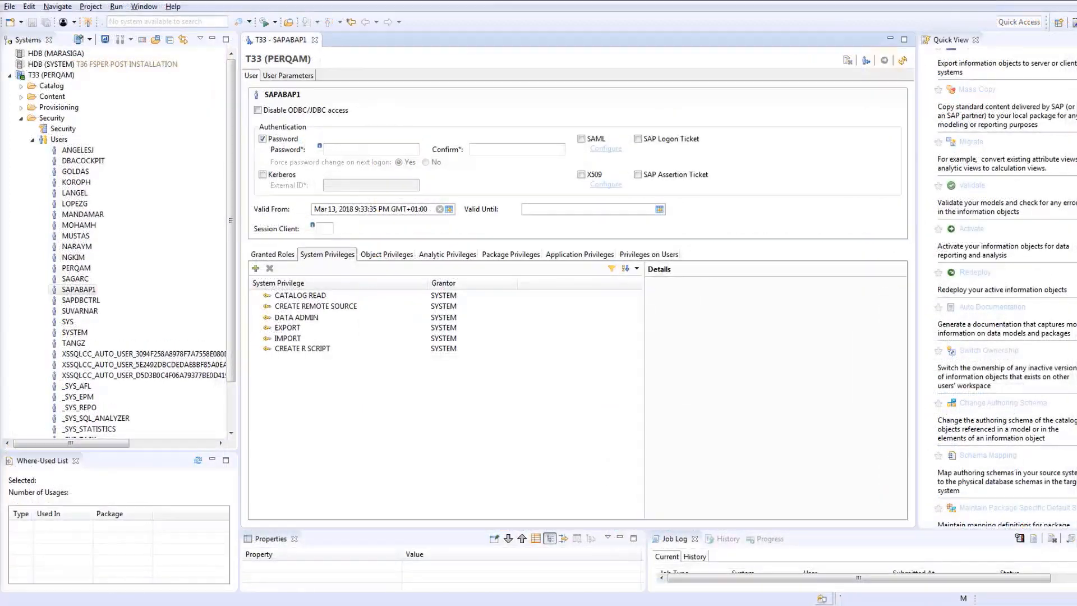